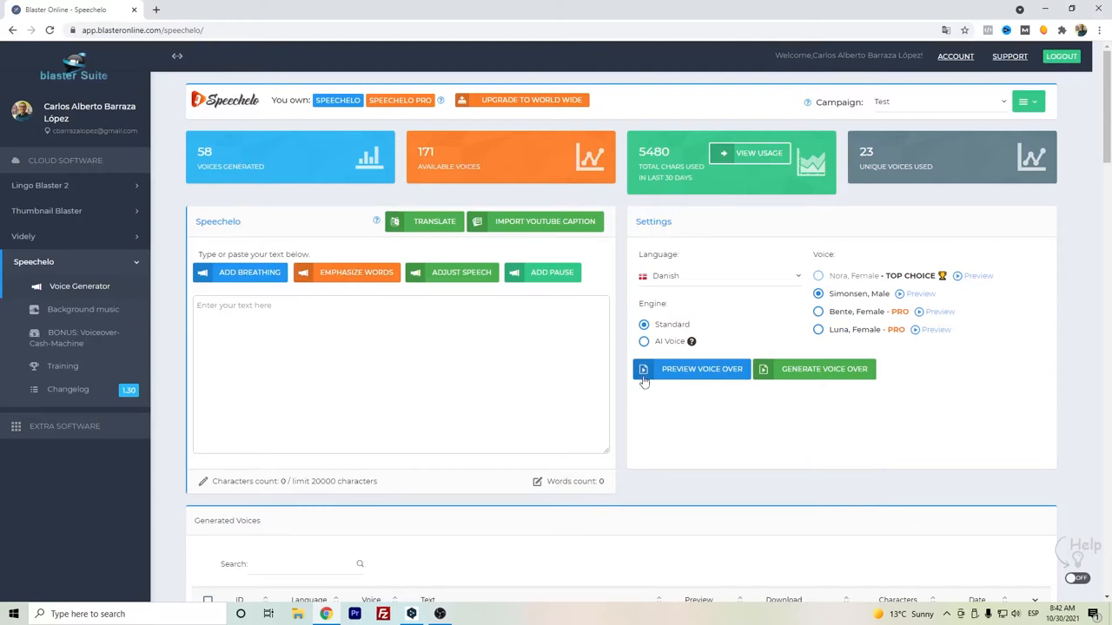
# - Browse the language list and keep Danish selected
pyautogui.click(719, 275)
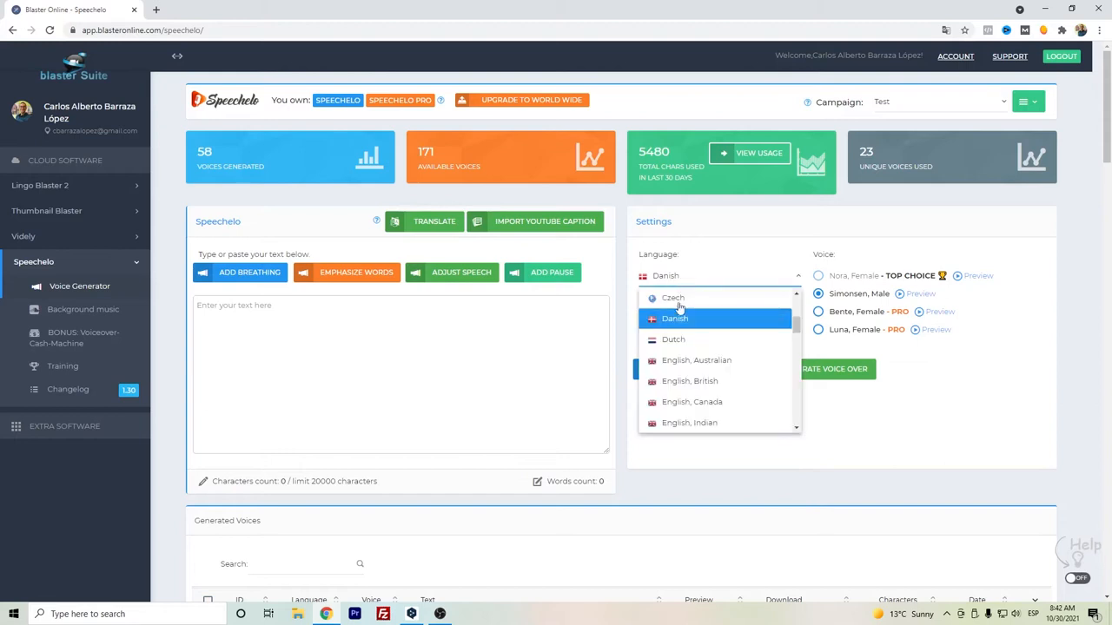
pyautogui.moveTo(726, 302)
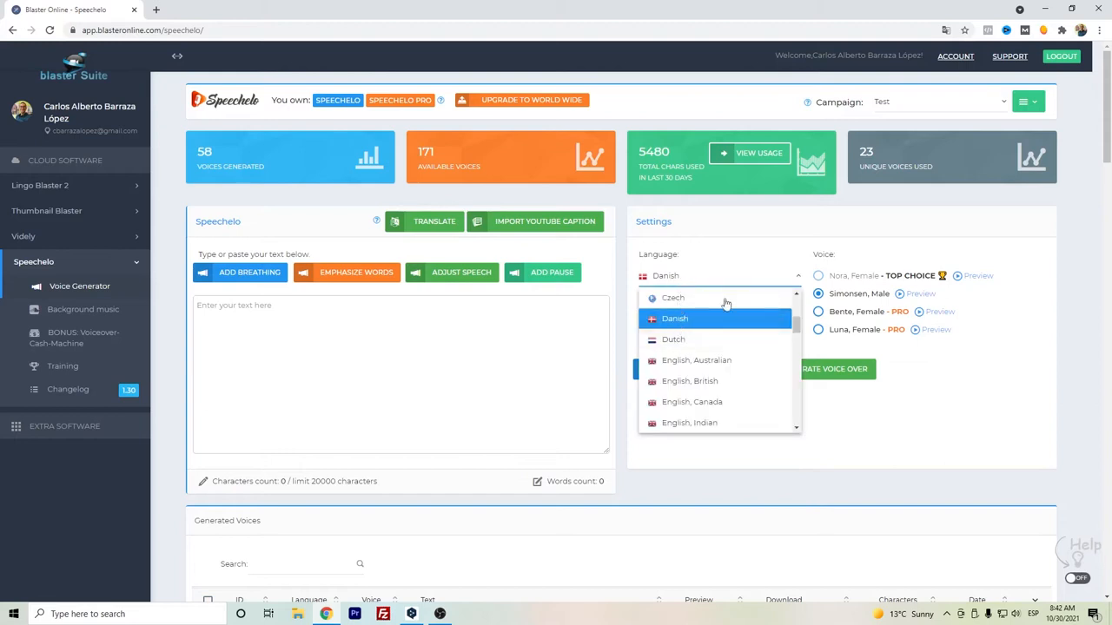
pyautogui.scroll(3)
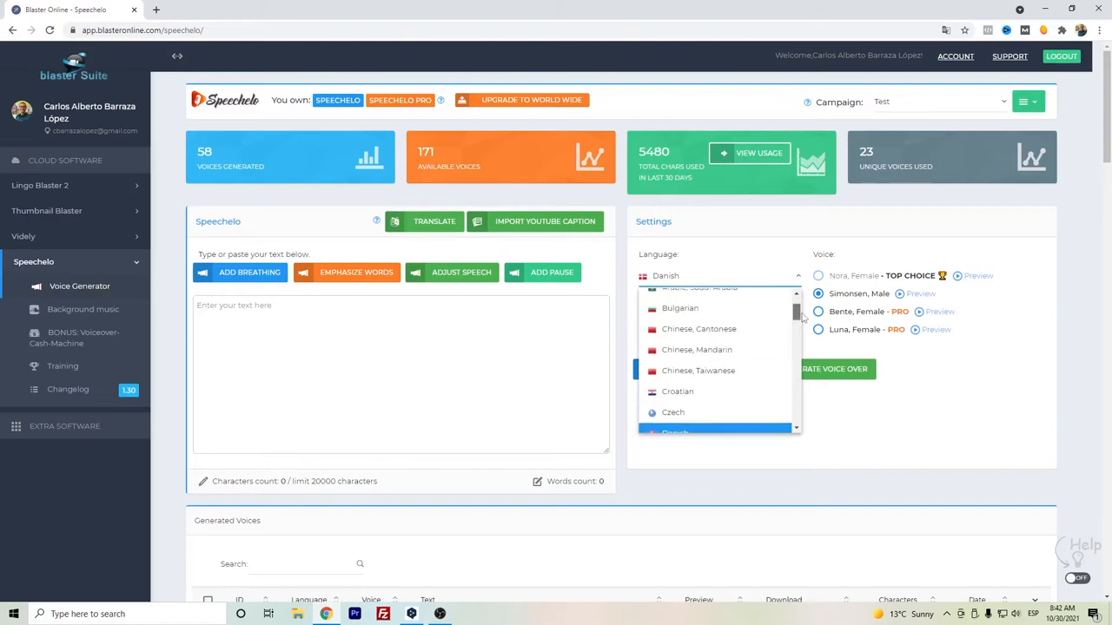
pyautogui.scroll(-3)
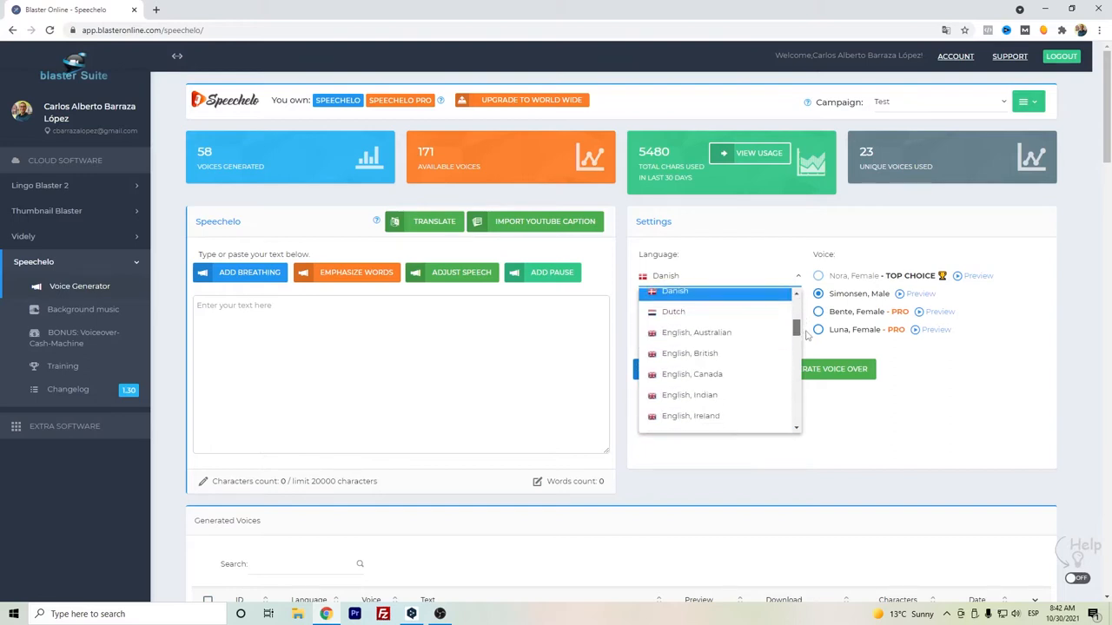
pyautogui.scroll(-3)
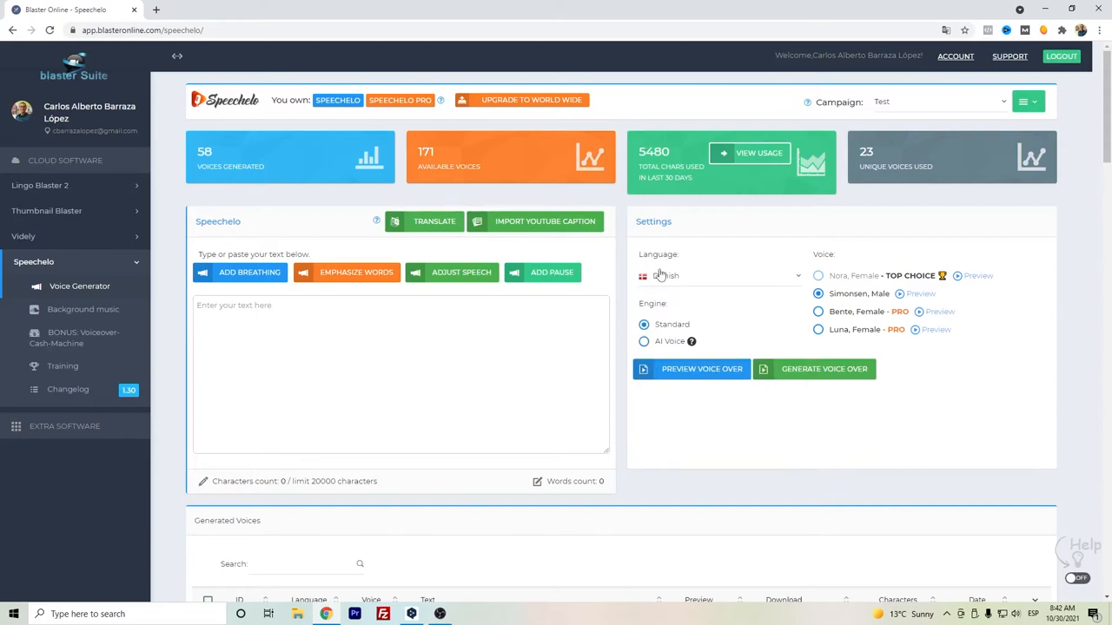
pyautogui.click(719, 274)
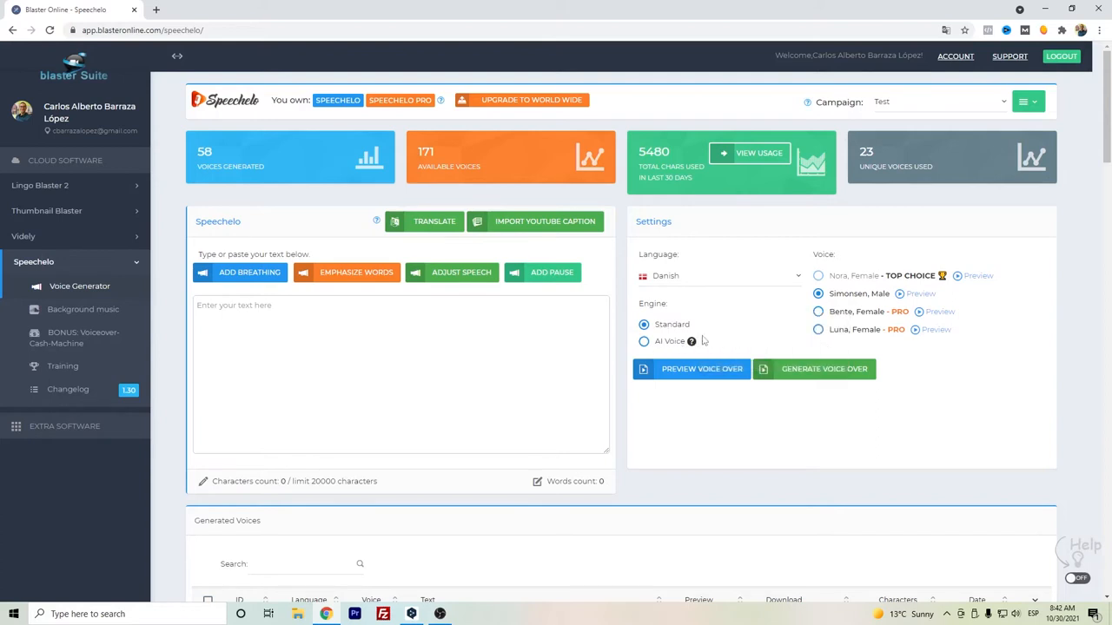
pyautogui.moveTo(813, 285)
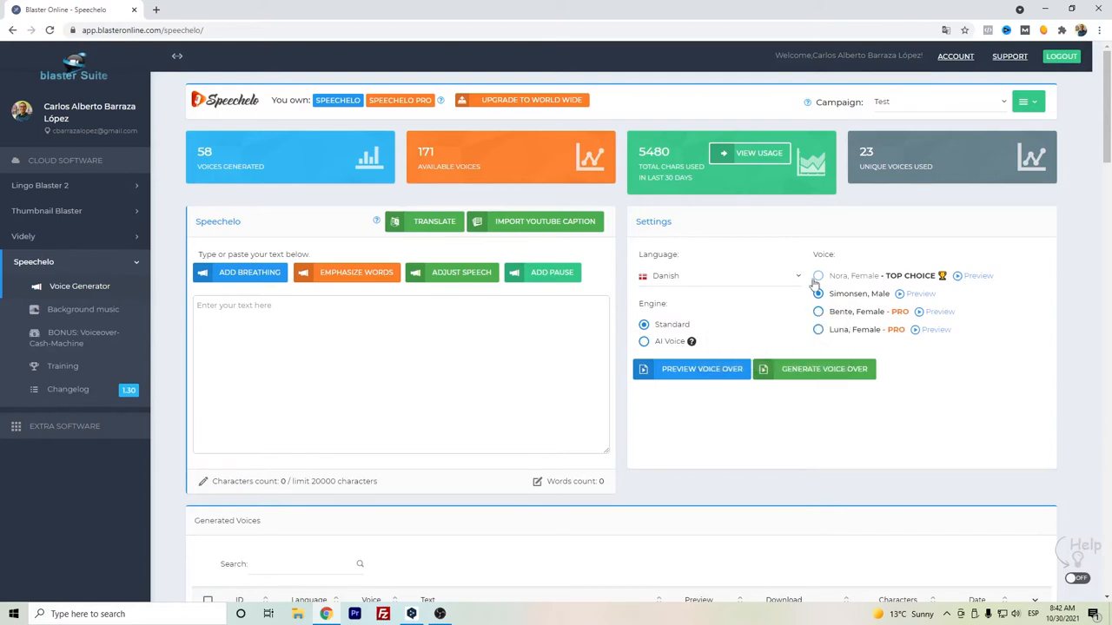
# - Choose Bente, the female PRO voice, on the Standard engine
pyautogui.click(817, 294)
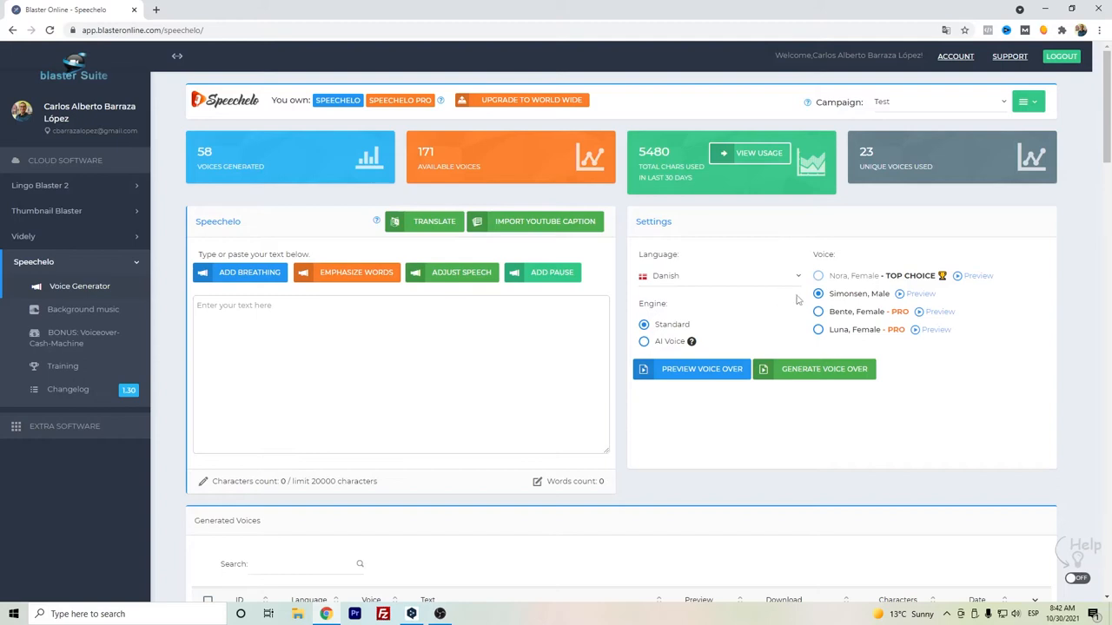
pyautogui.click(817, 311)
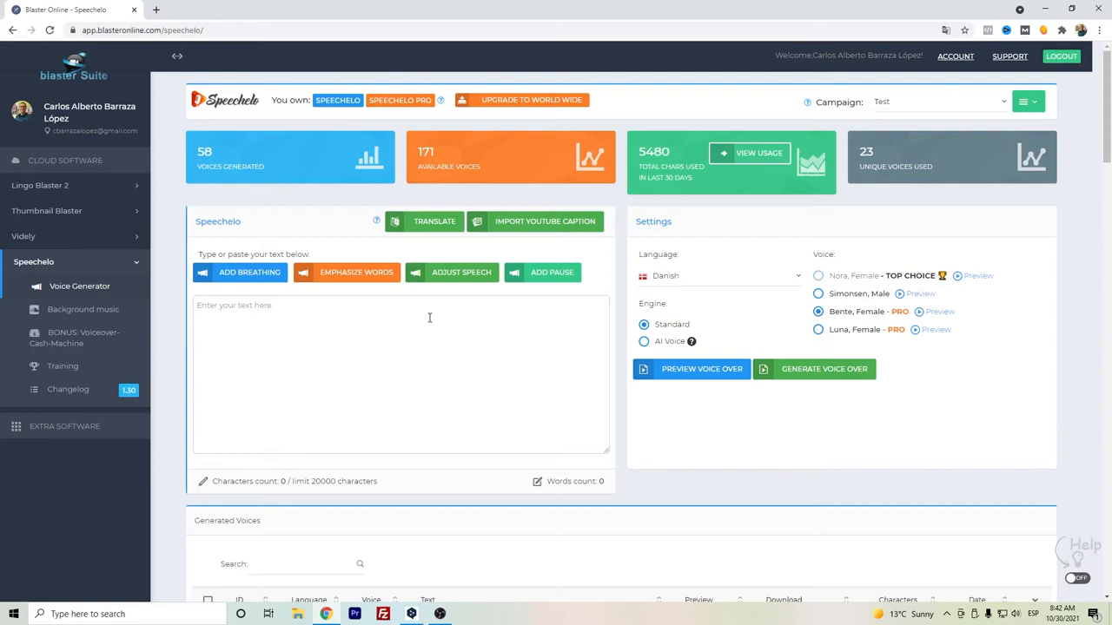
# - Enter 'Hej, jeg hedder Nora. Jeg taler dansk. Dette er en tekst til tale-software.' and select it all
pyautogui.write('Hej, jeg hedder Nora. Jeg taler dansk. Dette er en tekst til tale-software.')
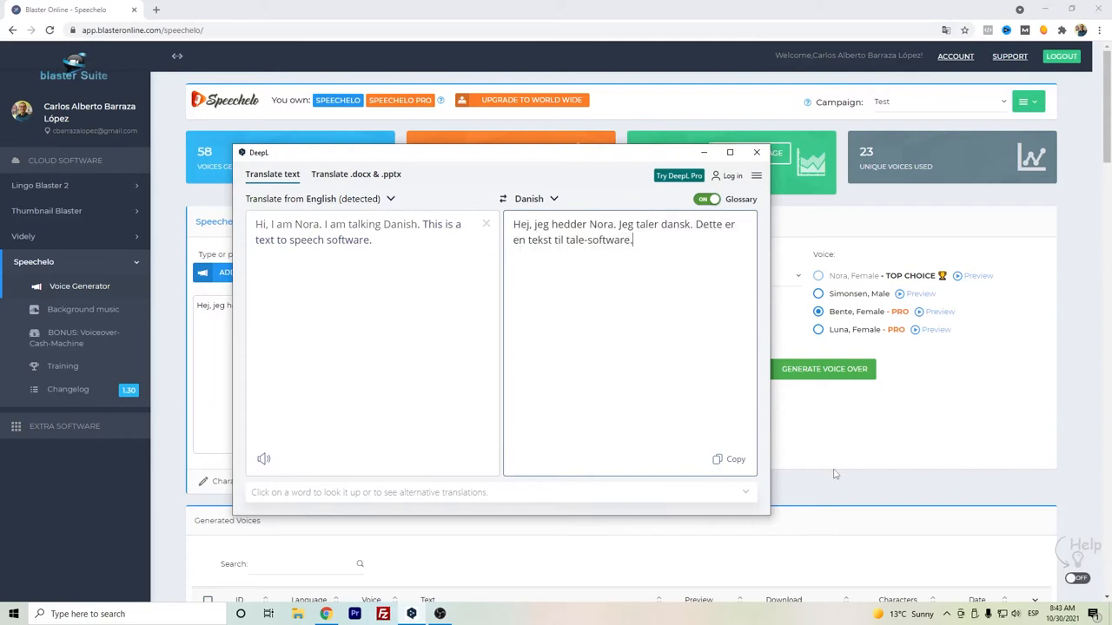
pyautogui.click(755, 153)
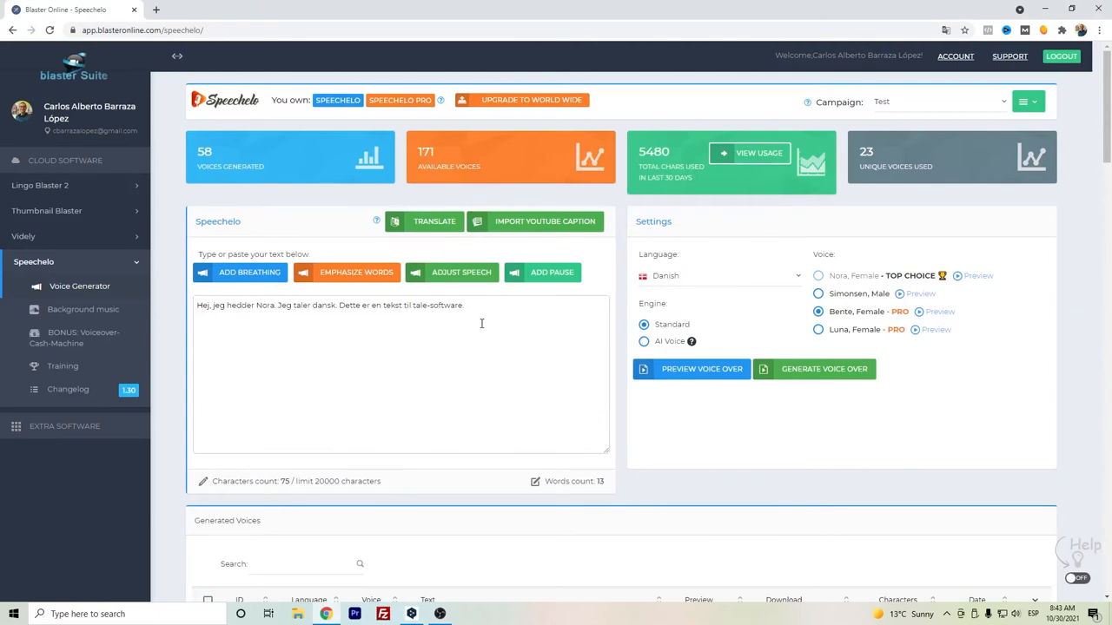
pyautogui.press('ctrl+a')
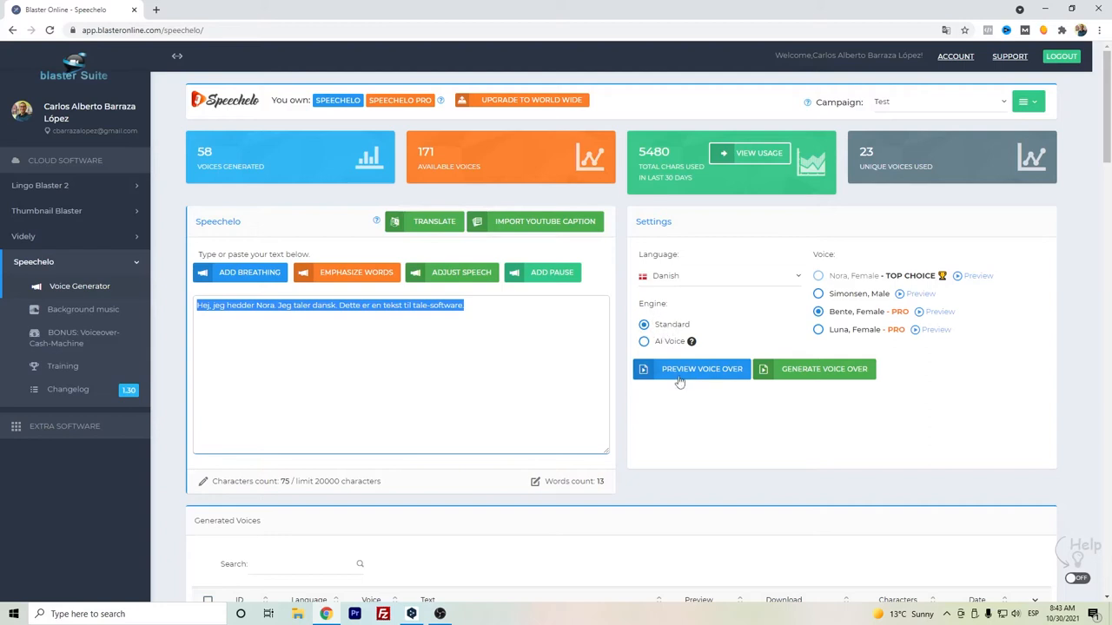
# - Preview the Danish script in Bente's voice and dismiss the player
pyautogui.click(702, 368)
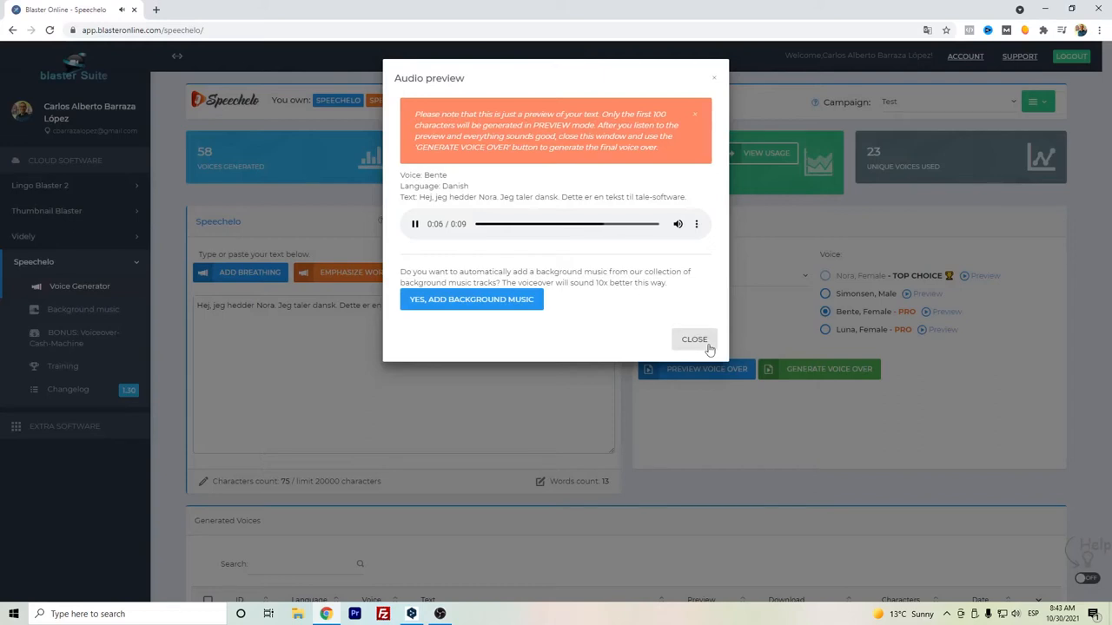
pyautogui.click(695, 339)
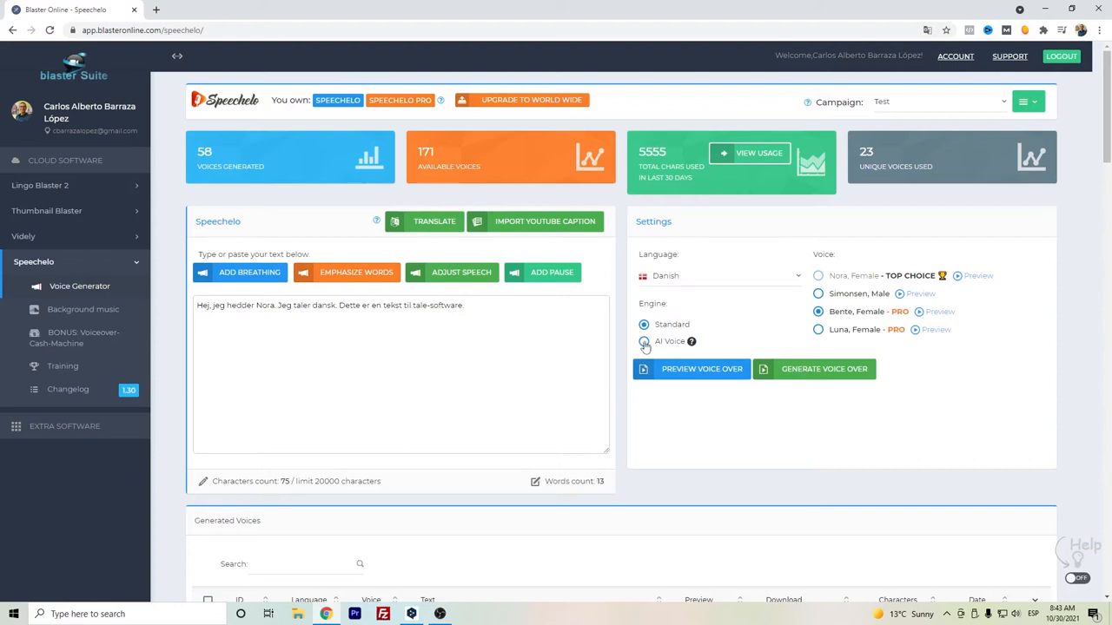
# - Switch to the AI Voice engine and preview the script with Nora
pyautogui.click(643, 340)
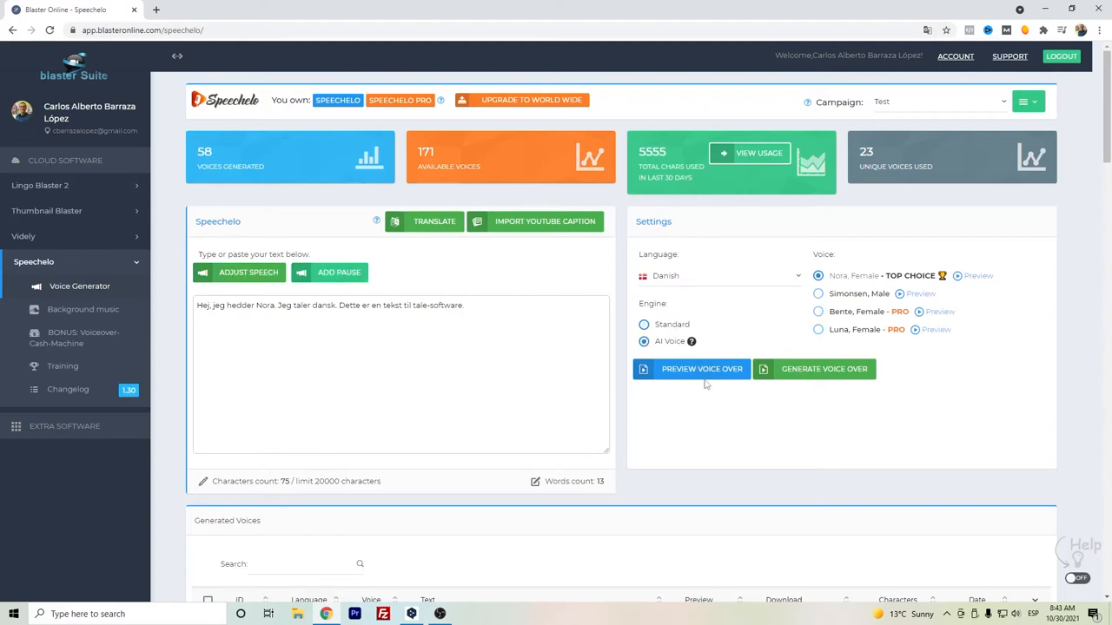
pyautogui.click(702, 369)
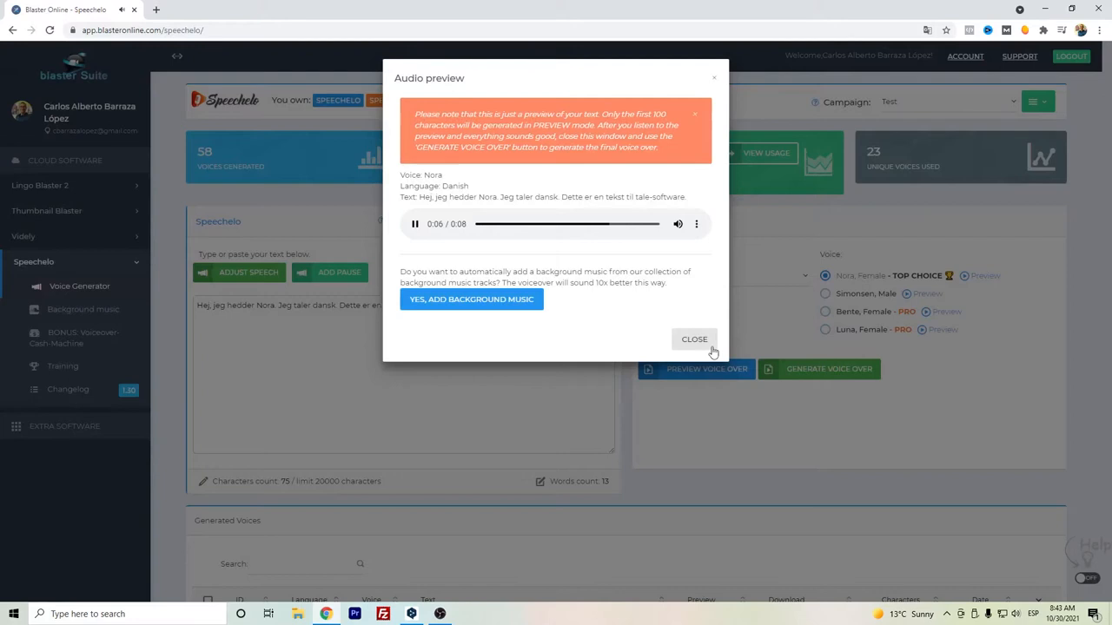
pyautogui.click(695, 338)
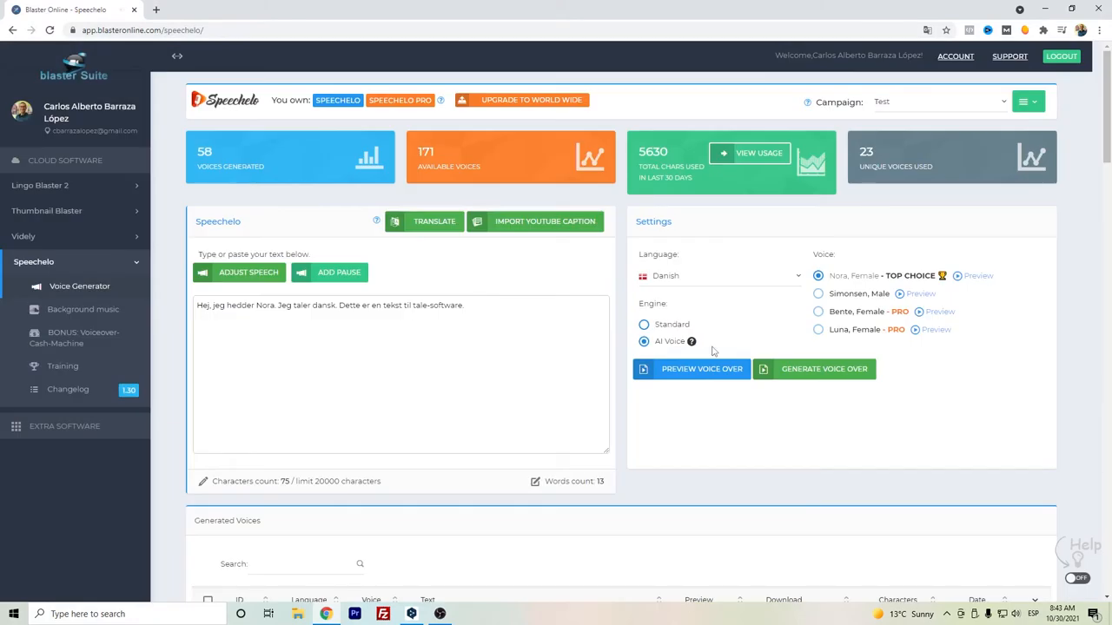
pyautogui.moveTo(701, 308)
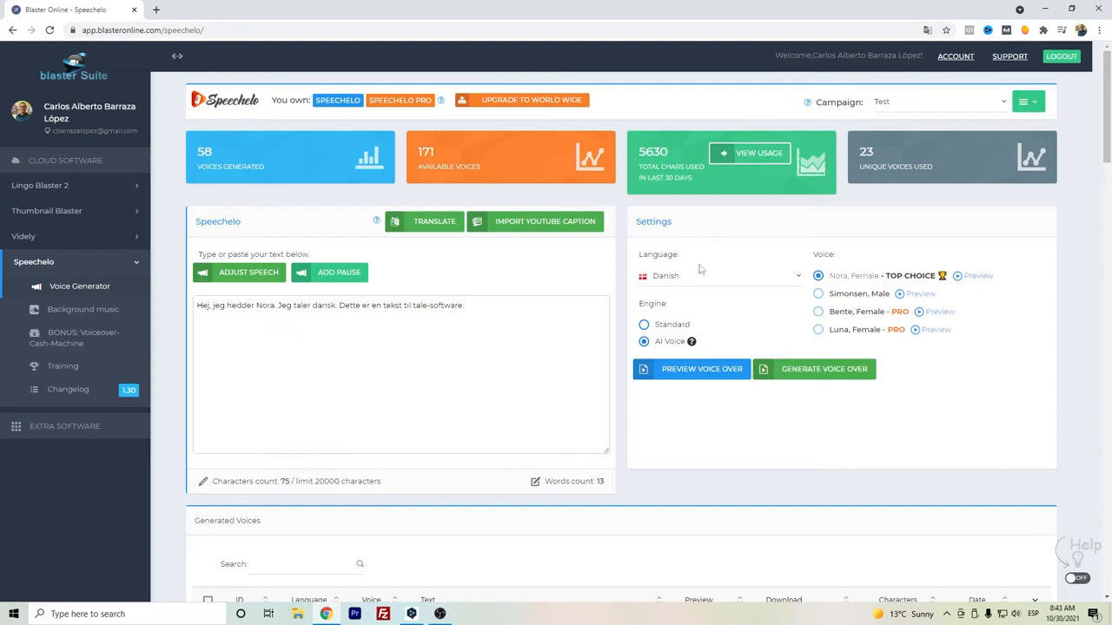
pyautogui.moveTo(707, 320)
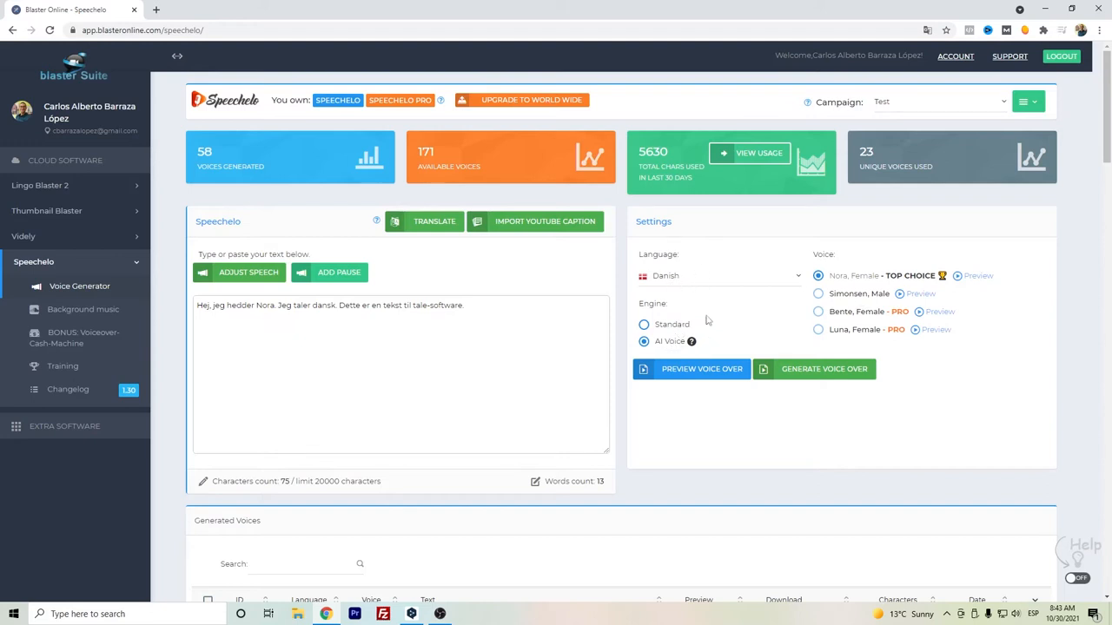
pyautogui.moveTo(728, 330)
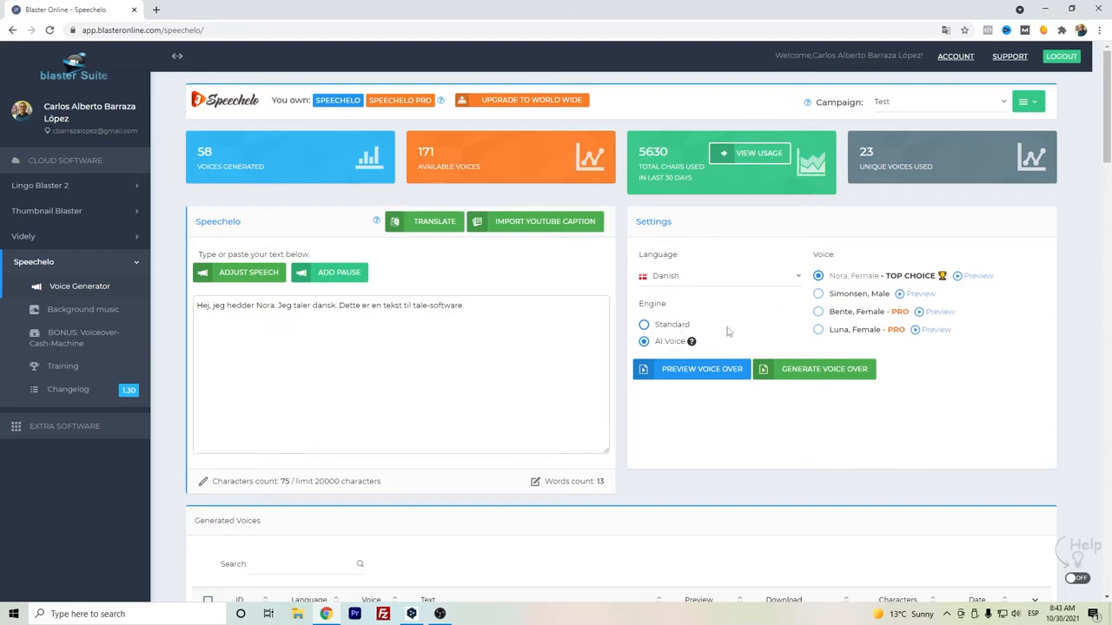
pyautogui.moveTo(493, 139)
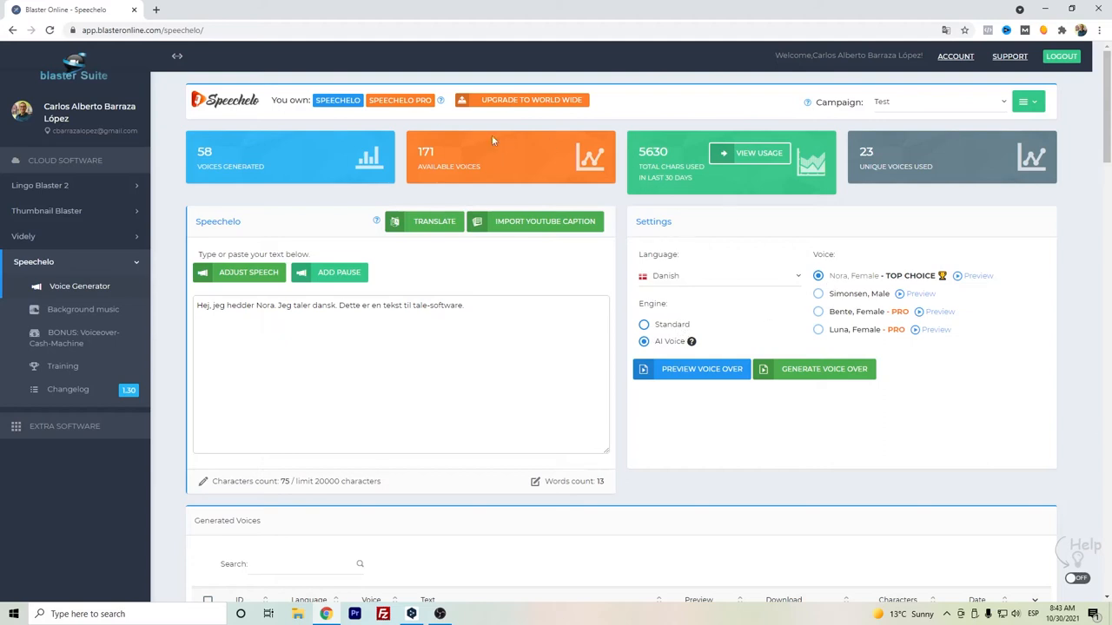
pyautogui.moveTo(472, 236)
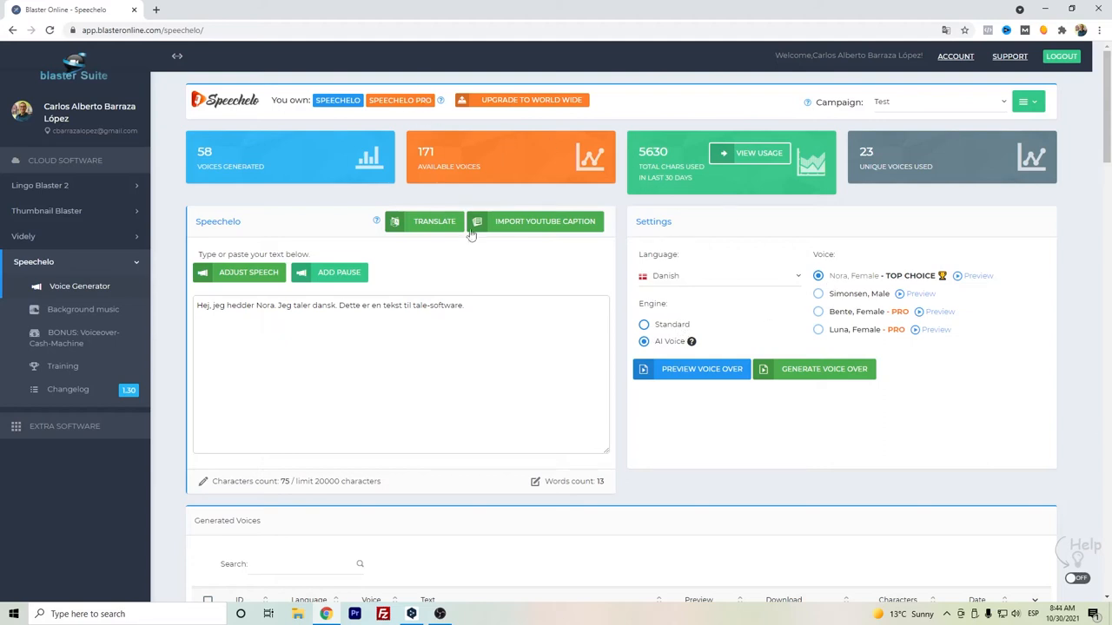
pyautogui.moveTo(623, 311)
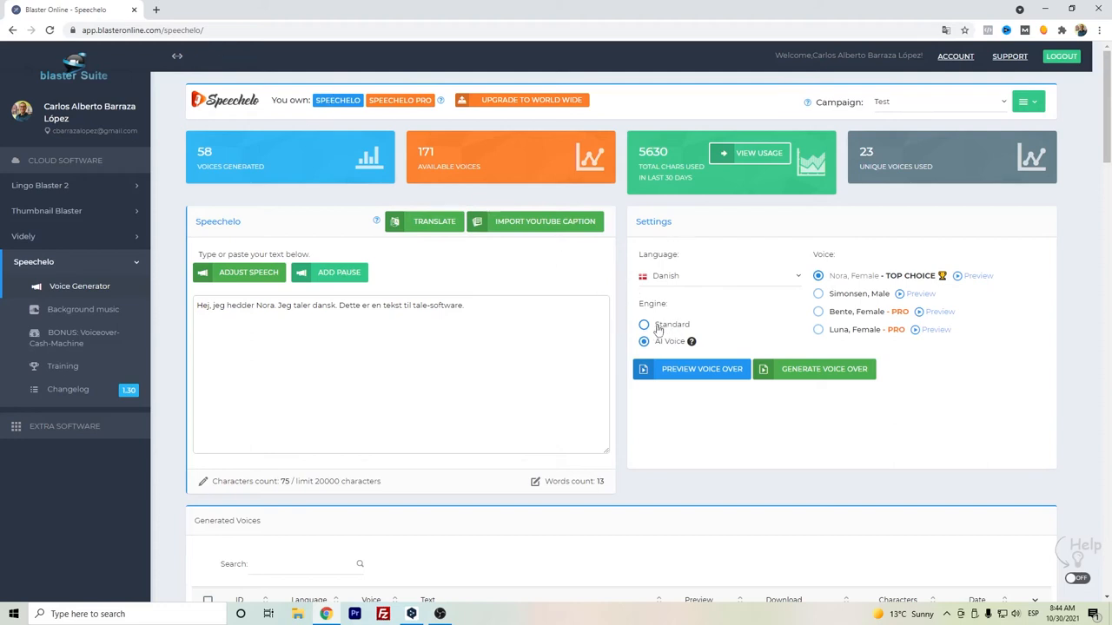
pyautogui.moveTo(820, 302)
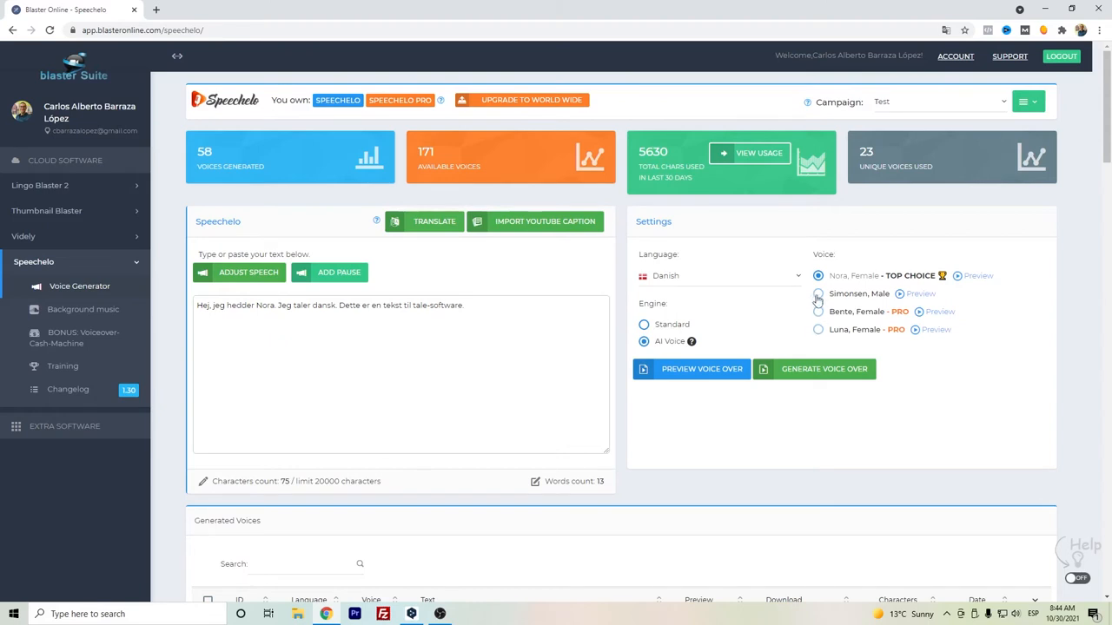
pyautogui.moveTo(768, 320)
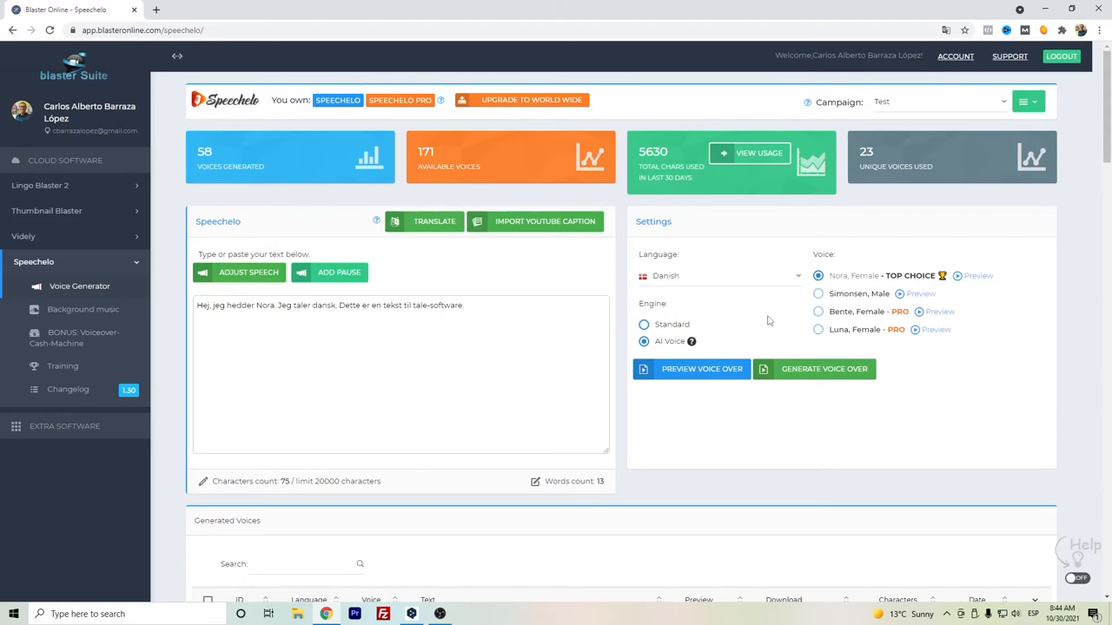
pyautogui.moveTo(743, 389)
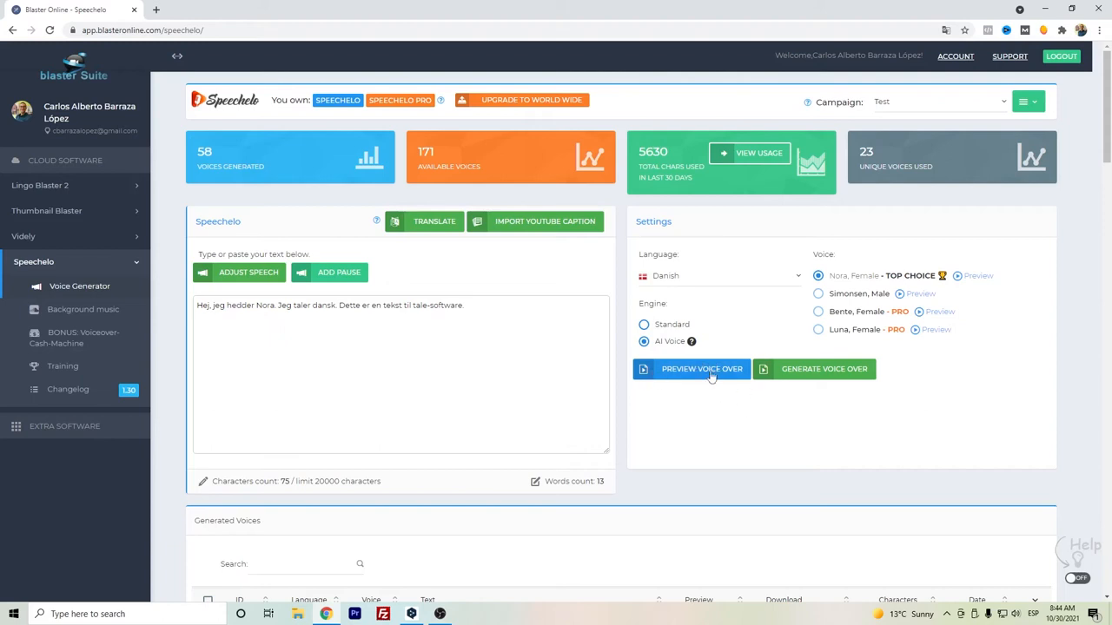
# - Generate the Danish Nora voiceover and check its row in the Generated Voices list
pyautogui.click(823, 369)
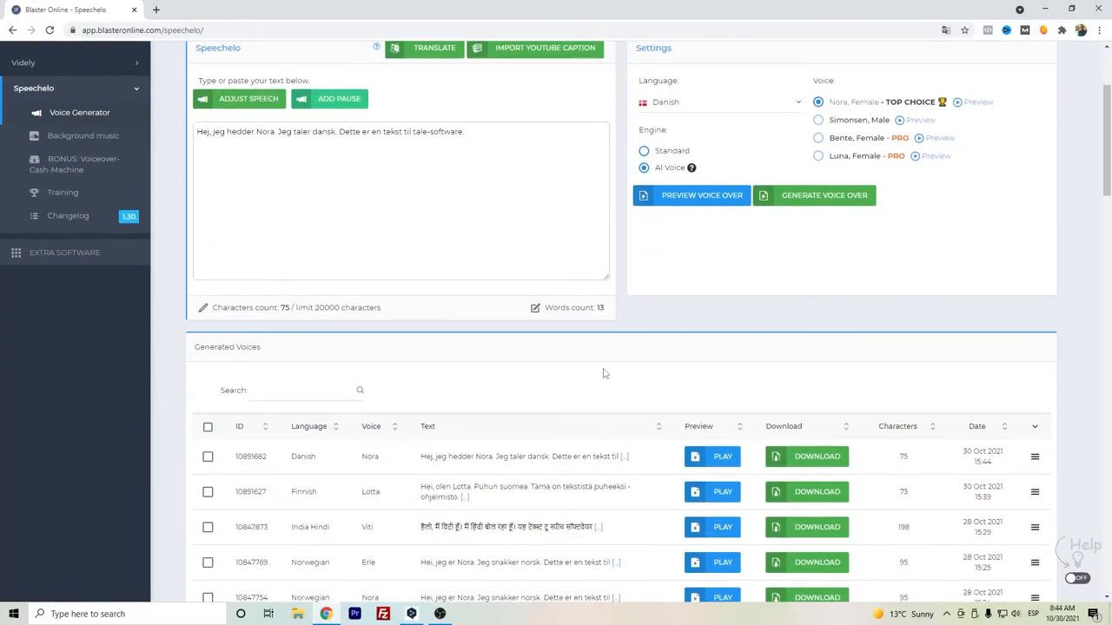
pyautogui.moveTo(806, 455)
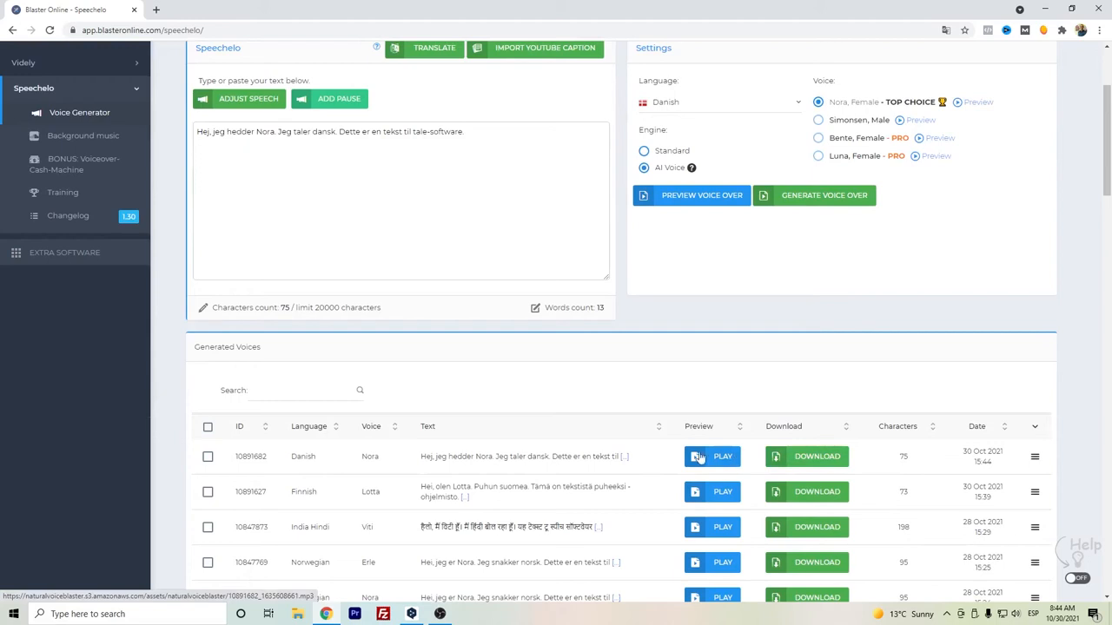
pyautogui.moveTo(242, 445)
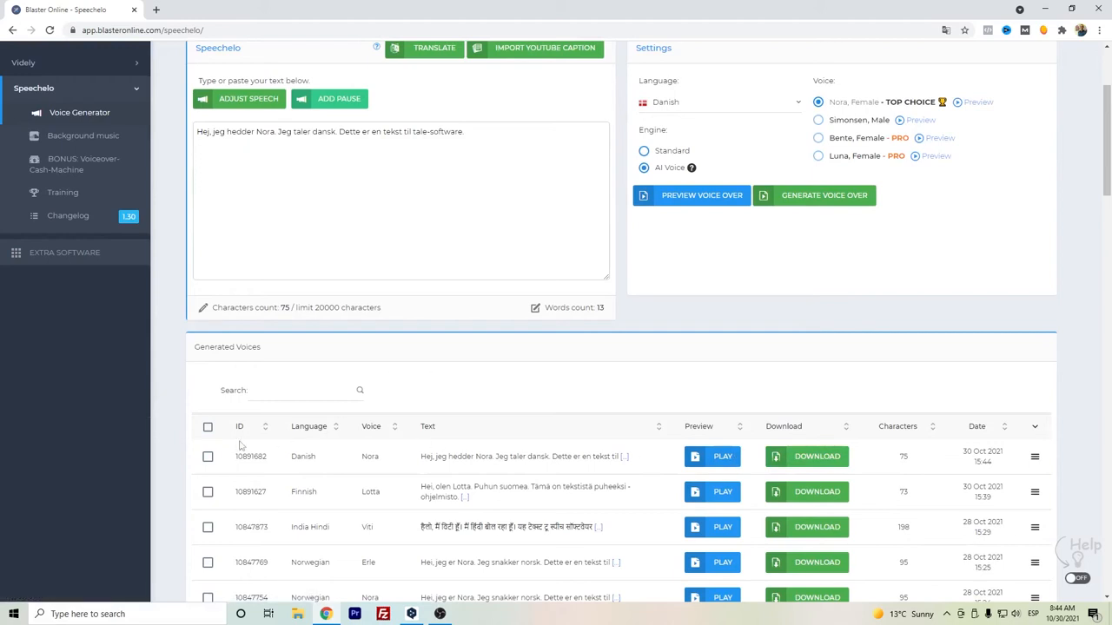
pyautogui.click(208, 455)
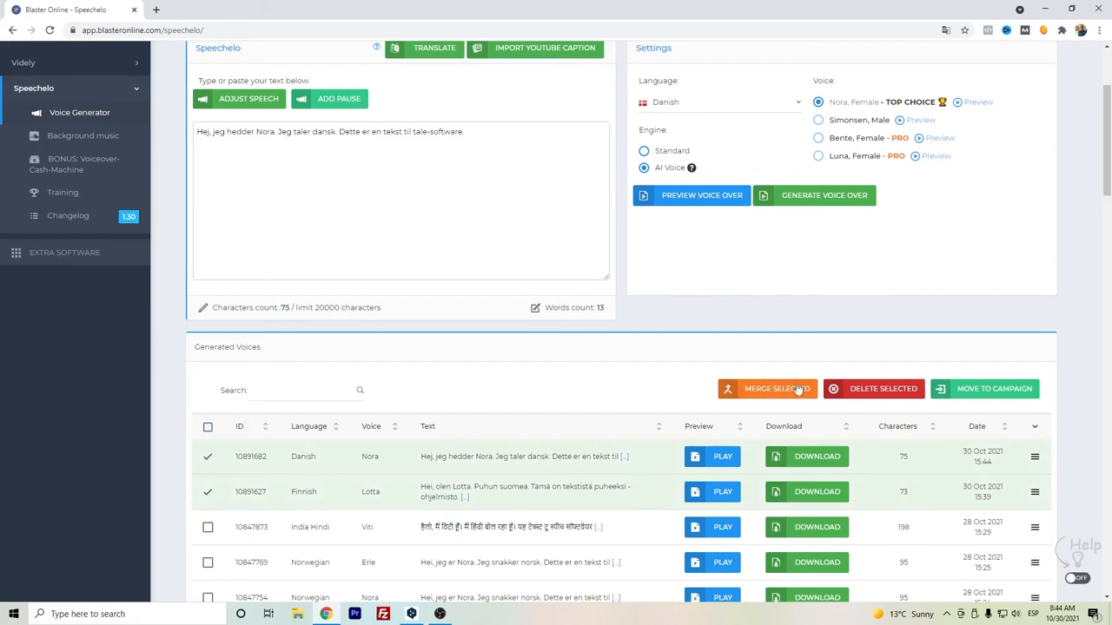
pyautogui.click(209, 455)
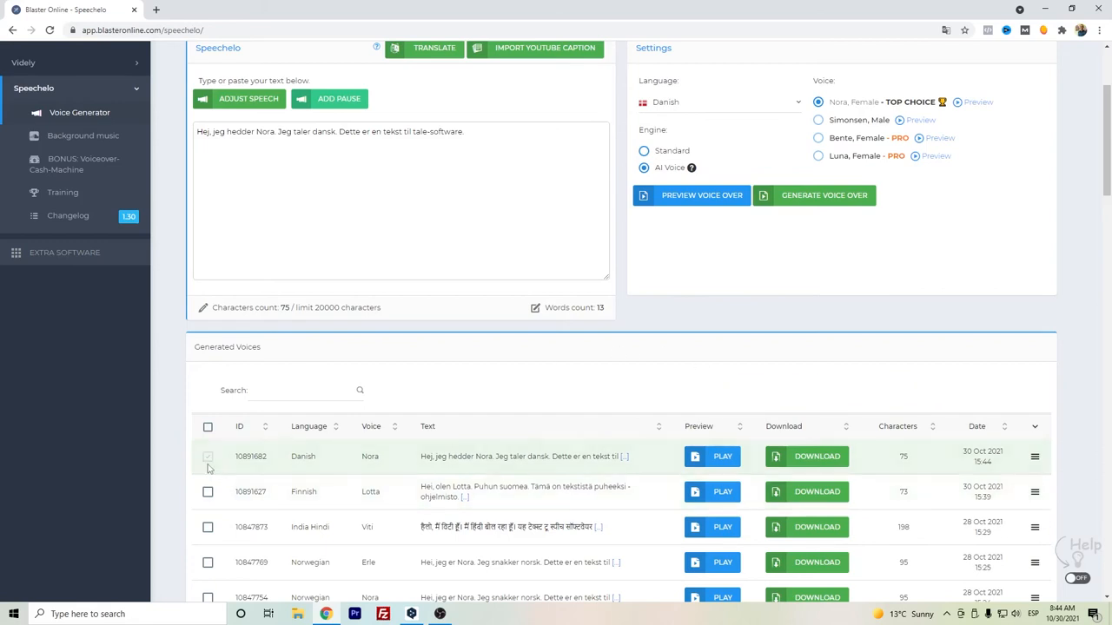
pyautogui.scroll(3)
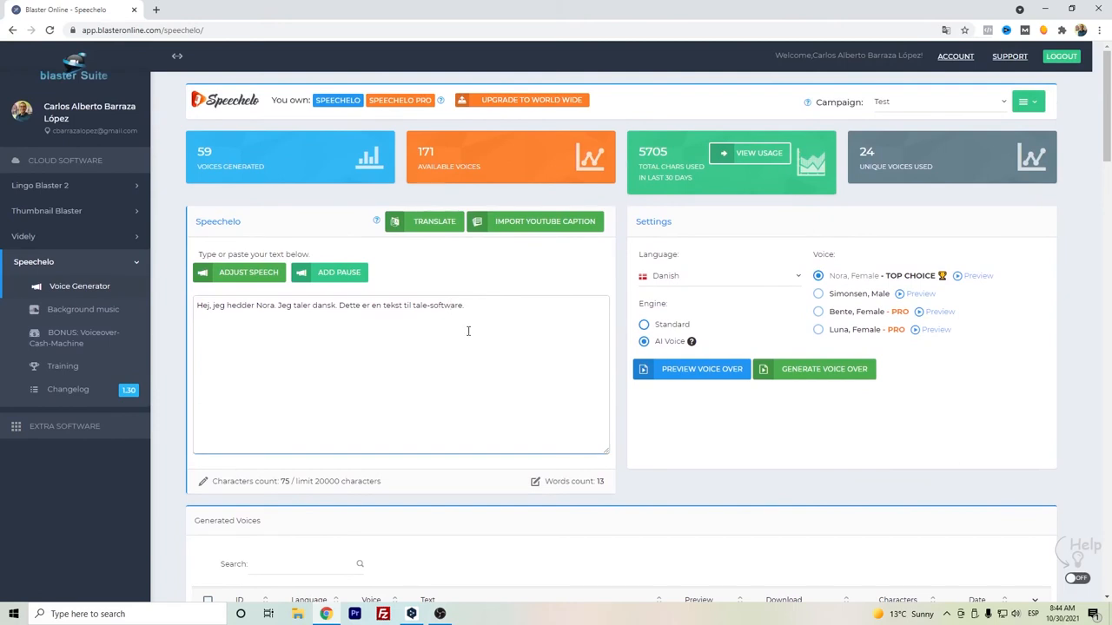
pyautogui.moveTo(471, 328)
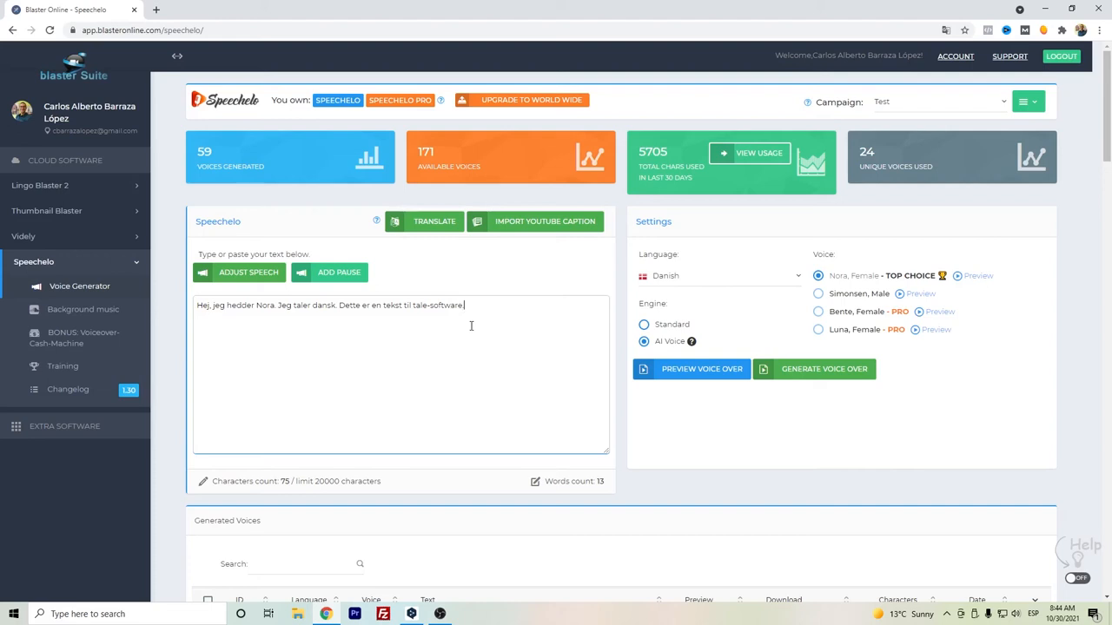
pyautogui.moveTo(396, 310)
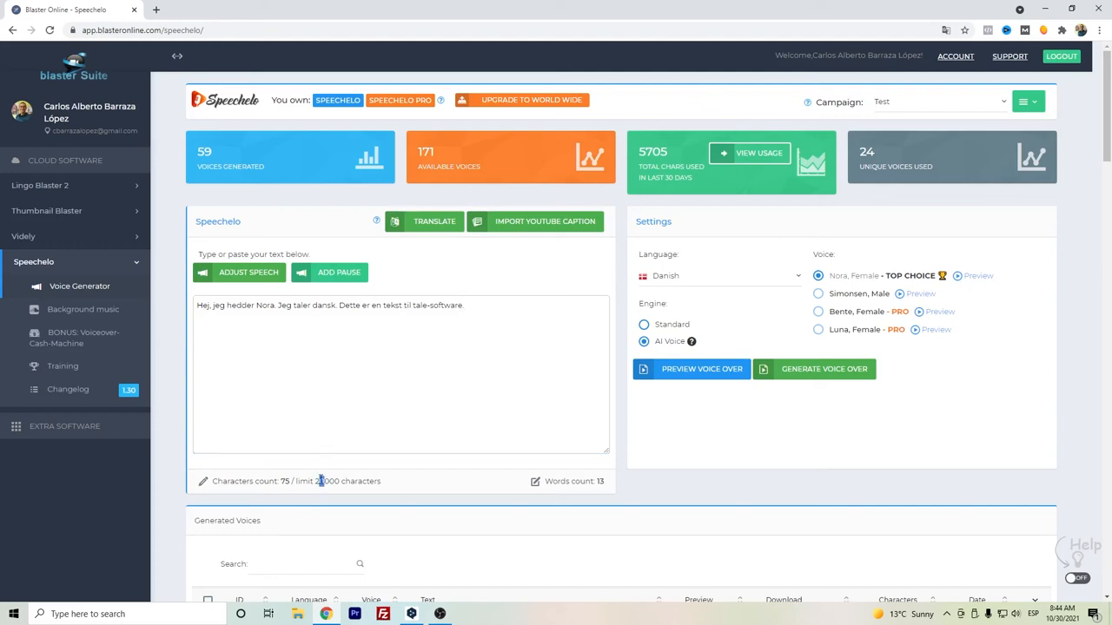
pyautogui.doubleClick(319, 481)
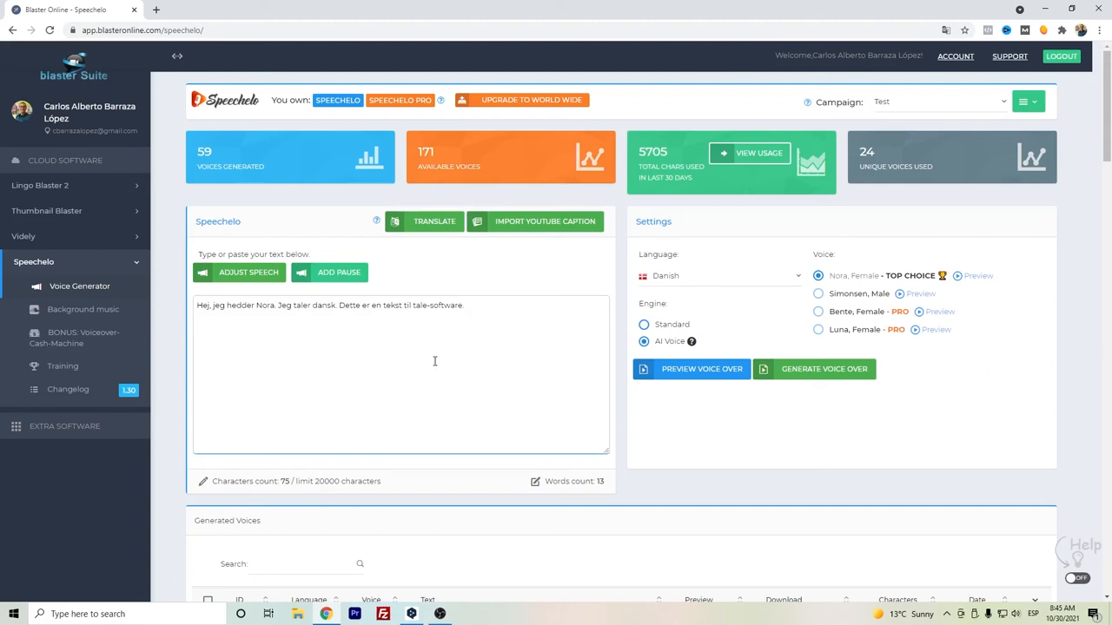
pyautogui.click(462, 306)
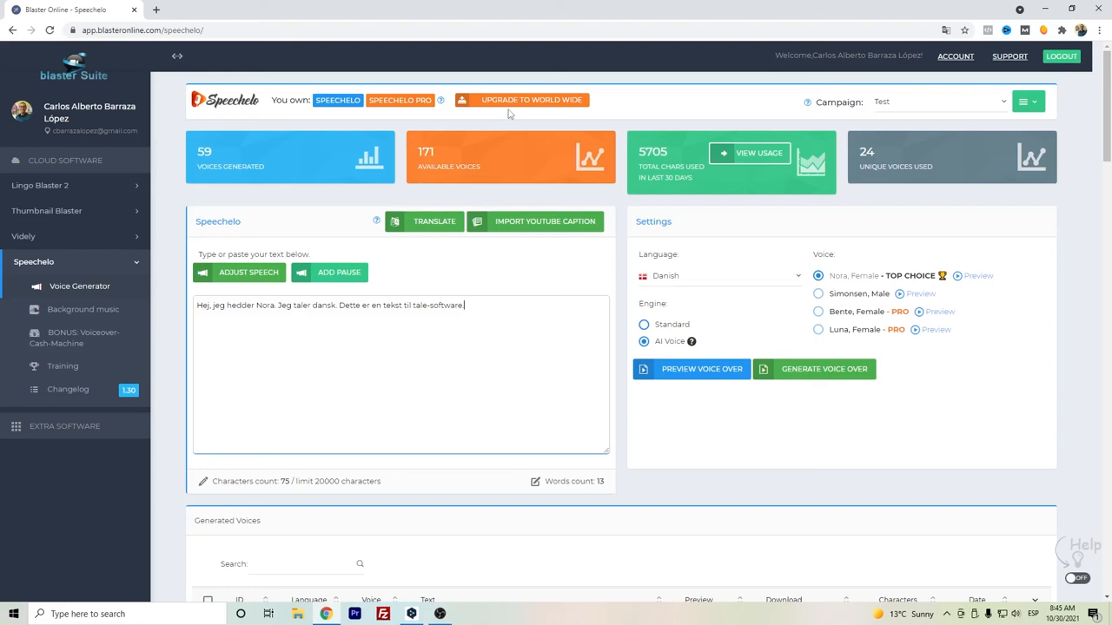
pyautogui.moveTo(497, 163)
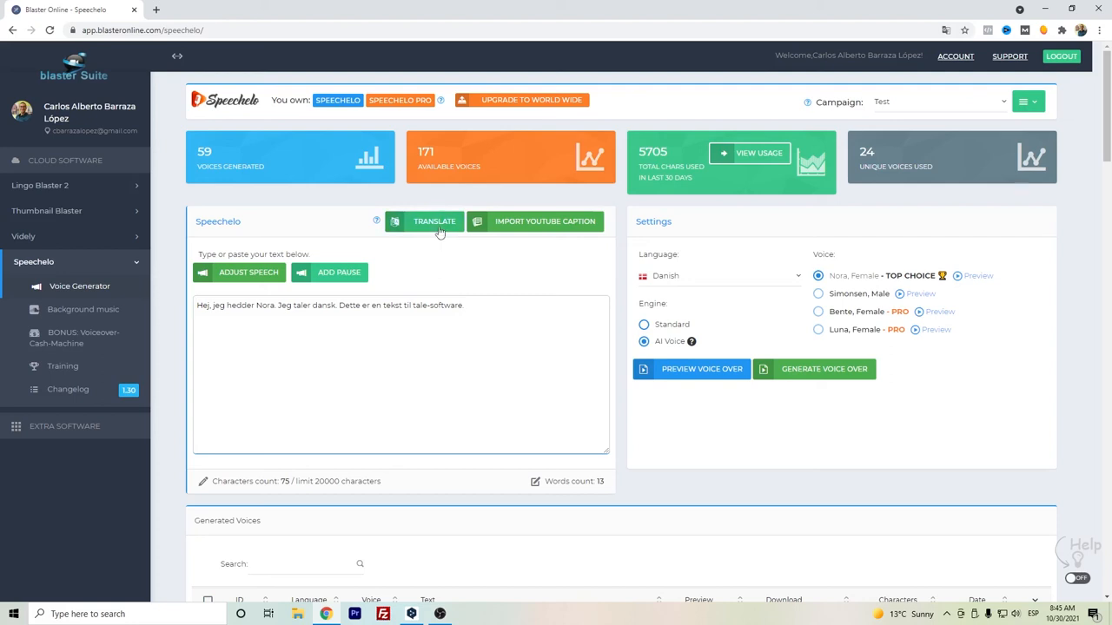
pyautogui.click(434, 221)
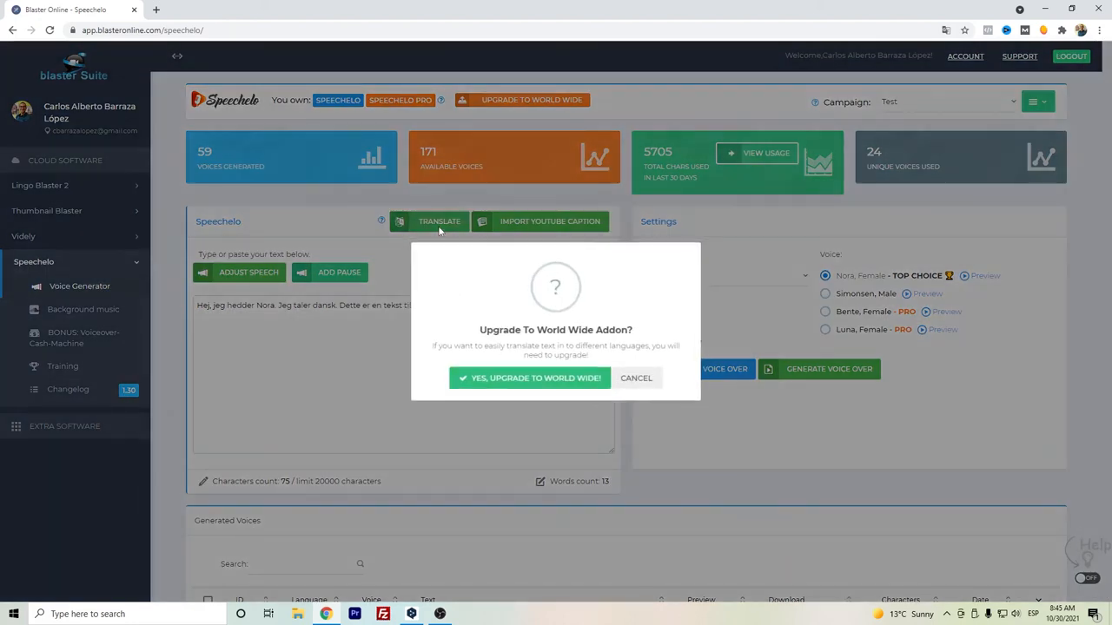
pyautogui.moveTo(617, 403)
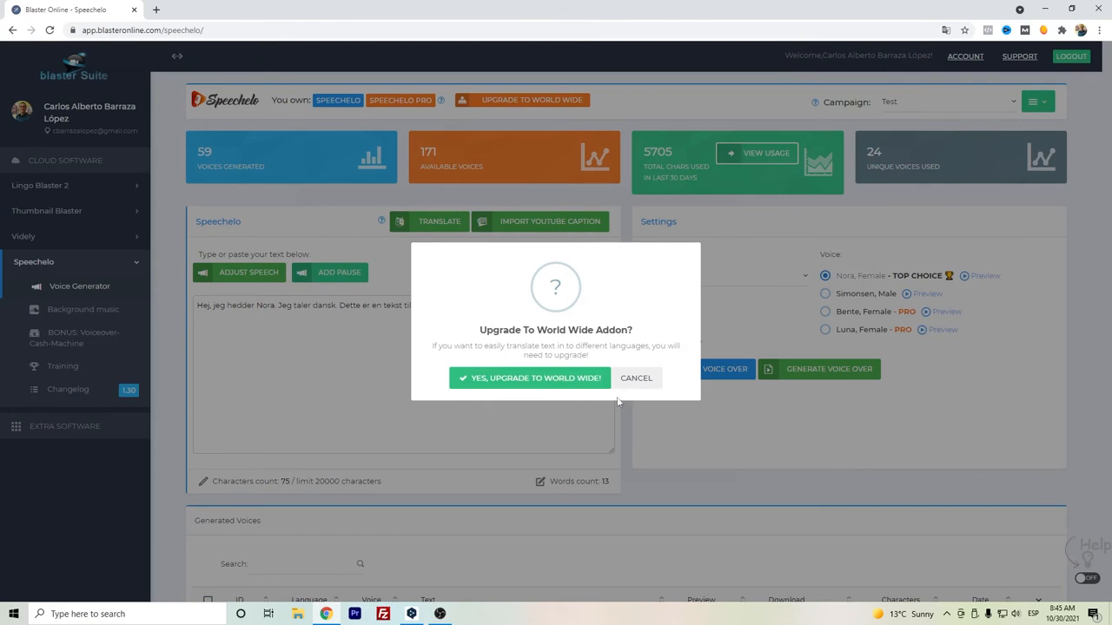
pyautogui.click(635, 379)
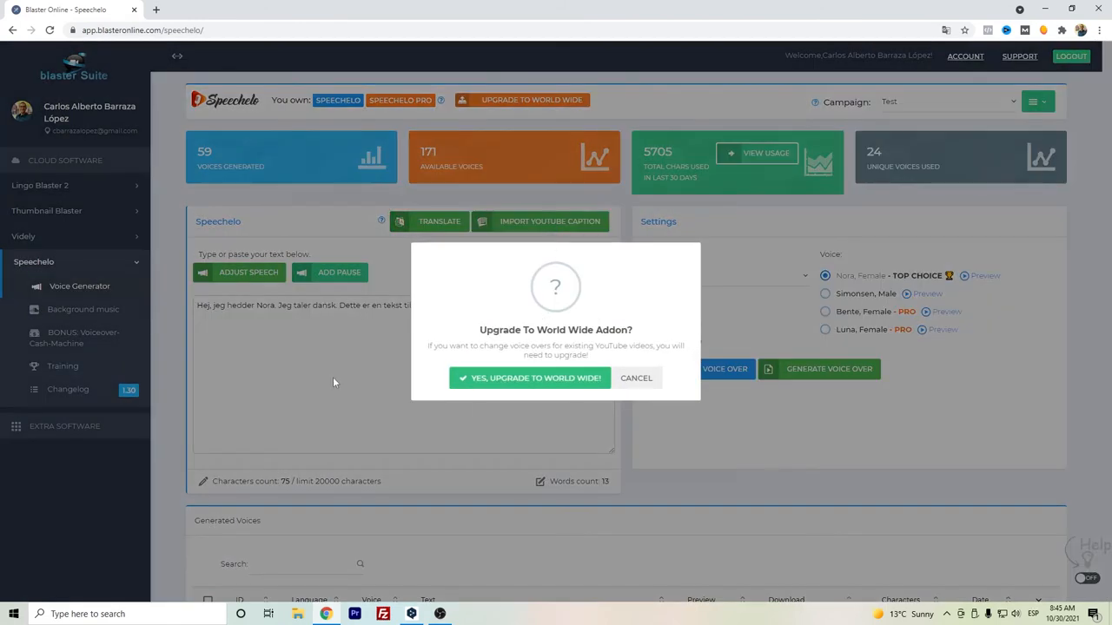
pyautogui.moveTo(636, 379)
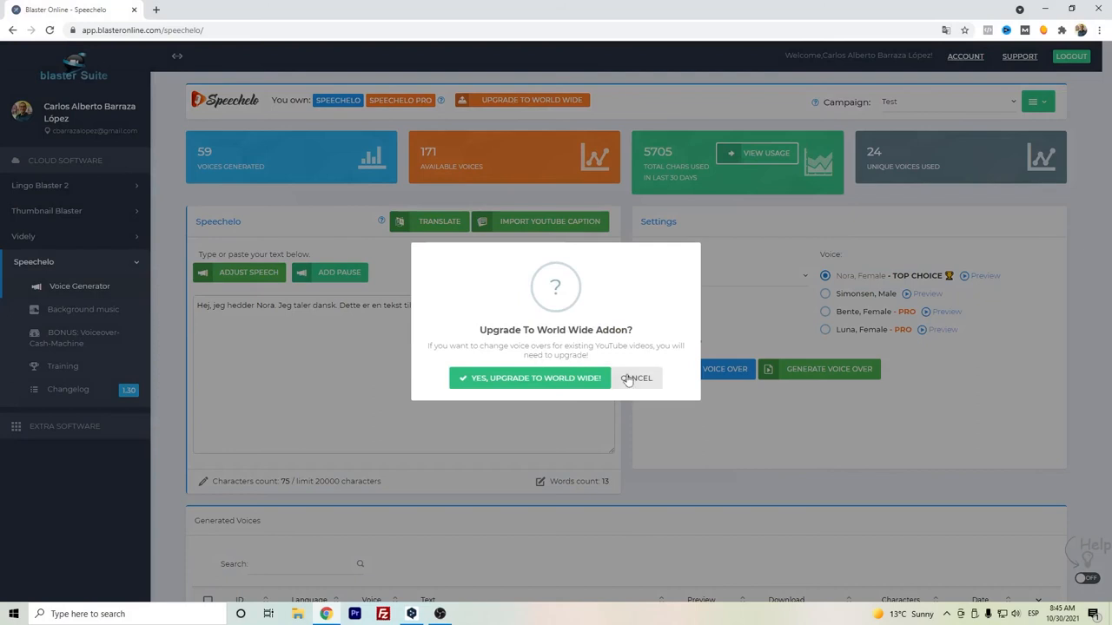
pyautogui.click(635, 379)
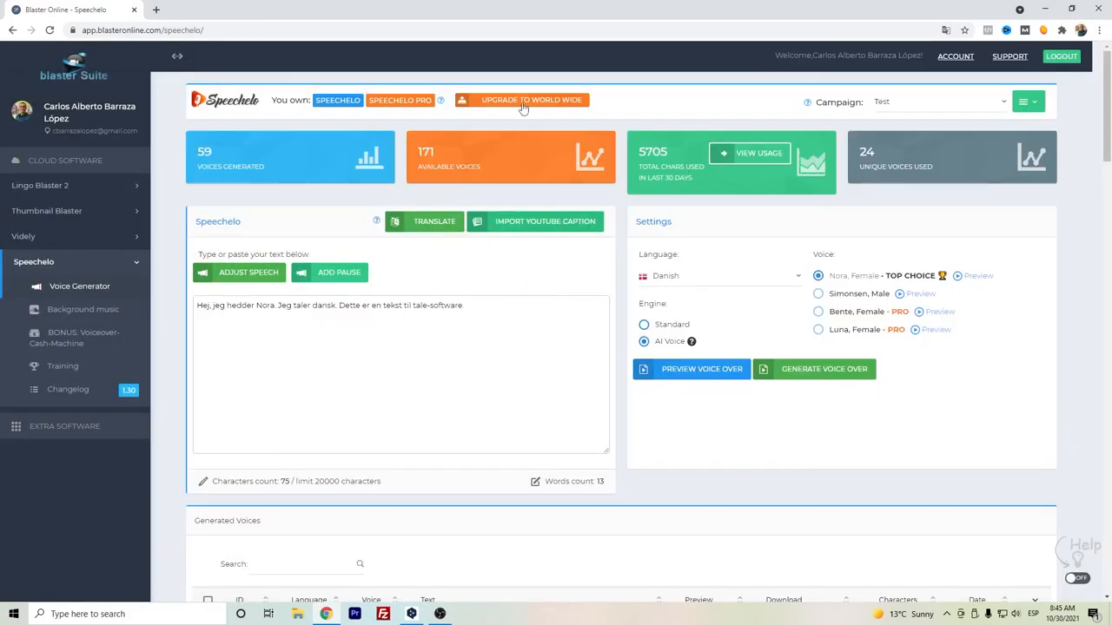
pyautogui.moveTo(622, 297)
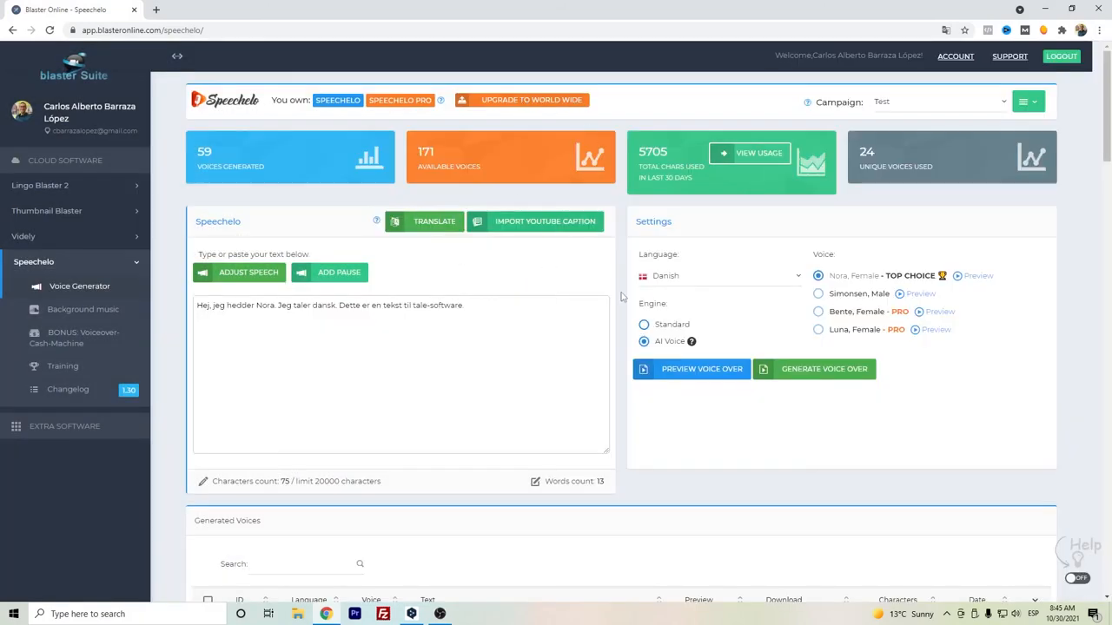
pyautogui.moveTo(451, 243)
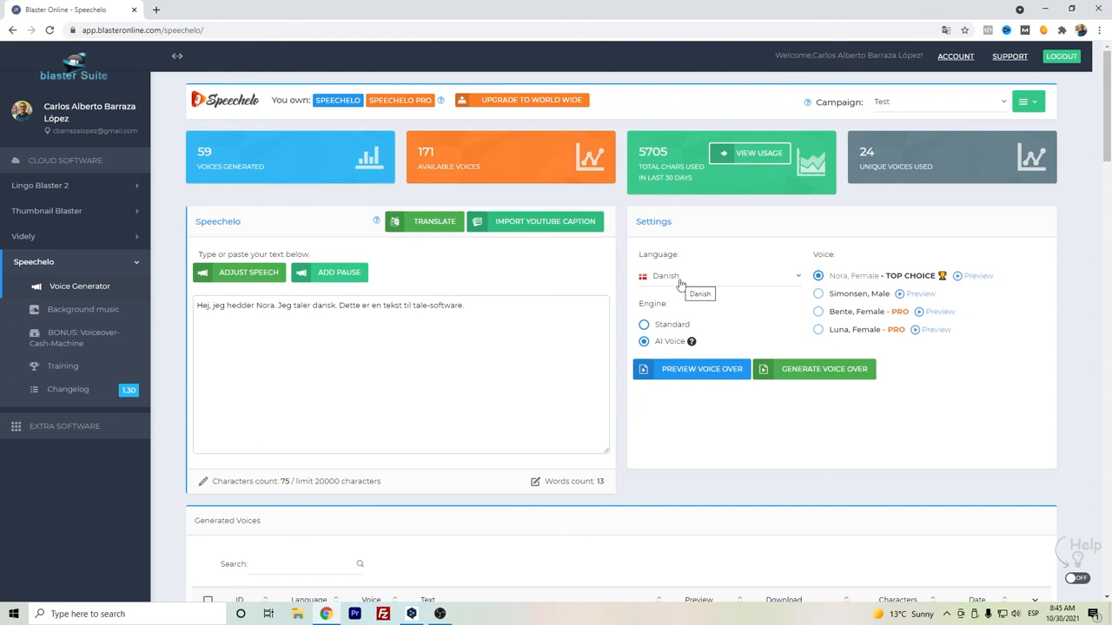
pyautogui.moveTo(695, 326)
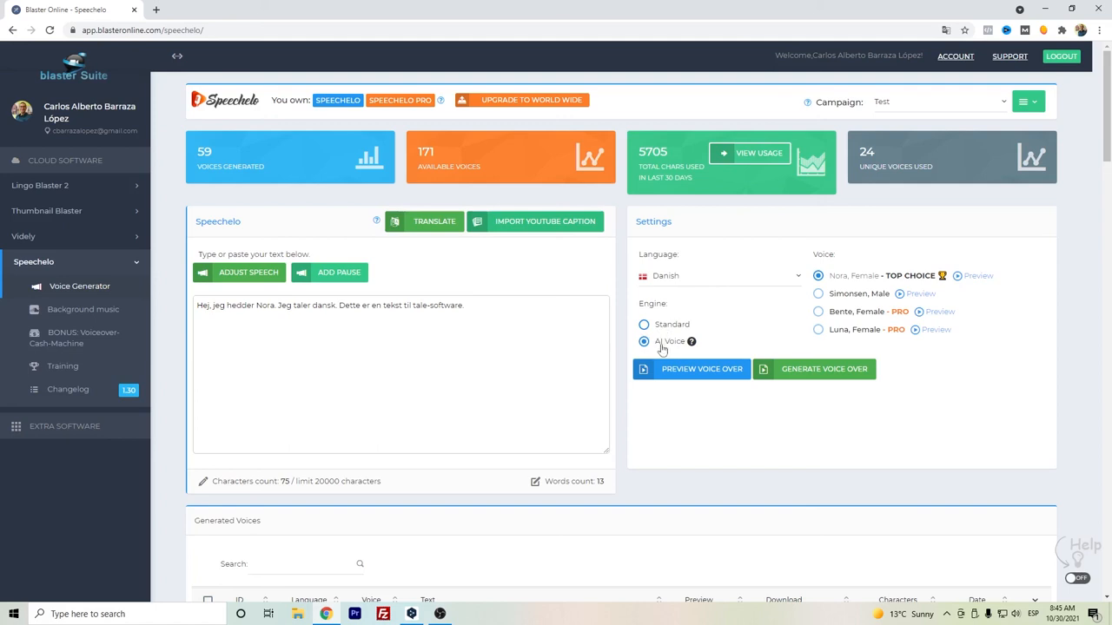
pyautogui.moveTo(671, 351)
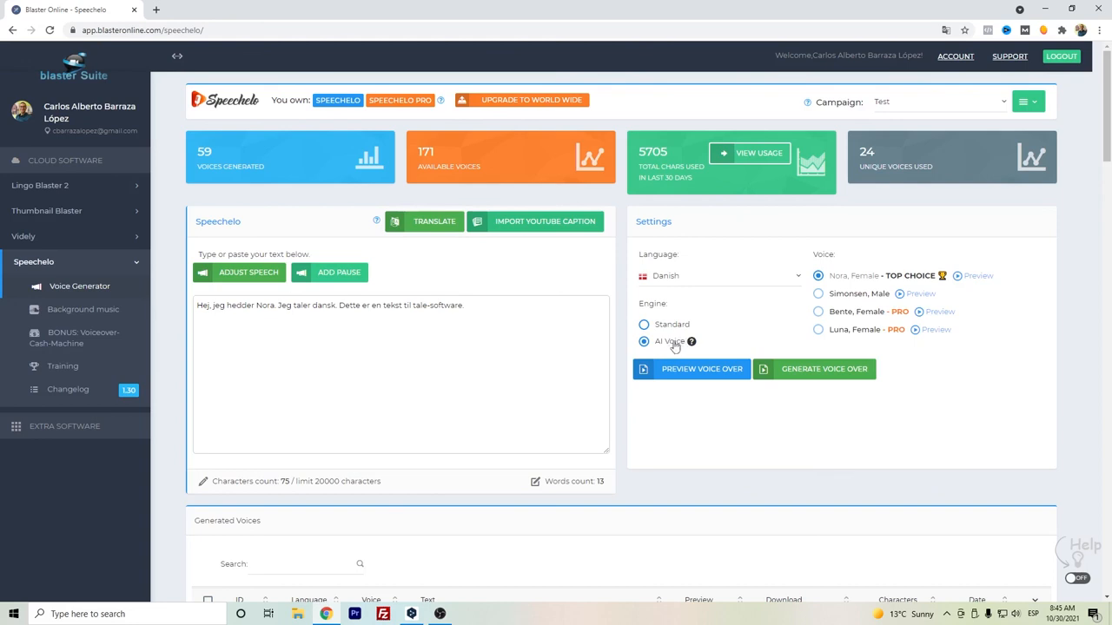
pyautogui.moveTo(622, 309)
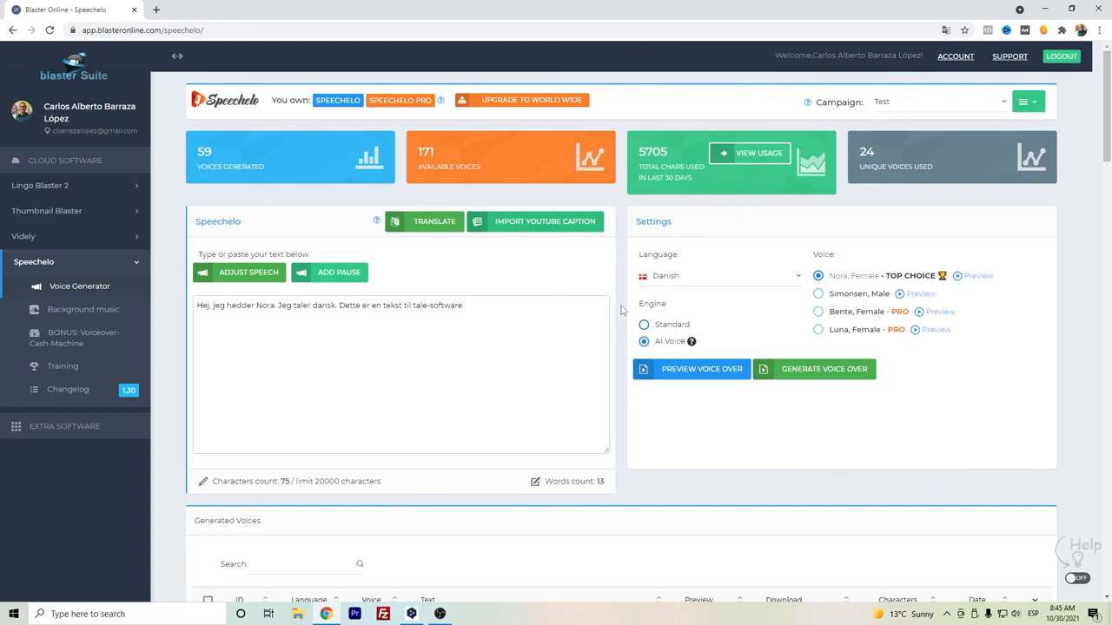